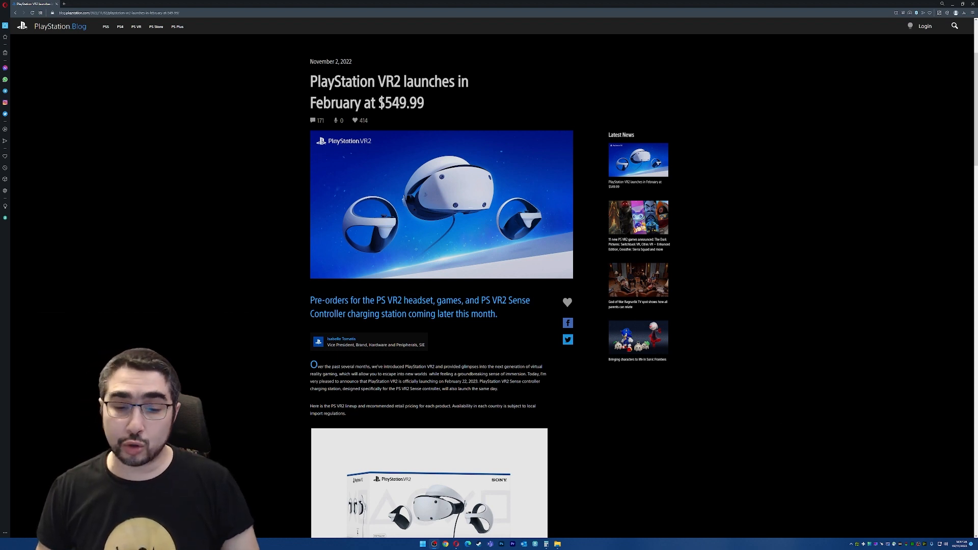
scroll("down", 3)
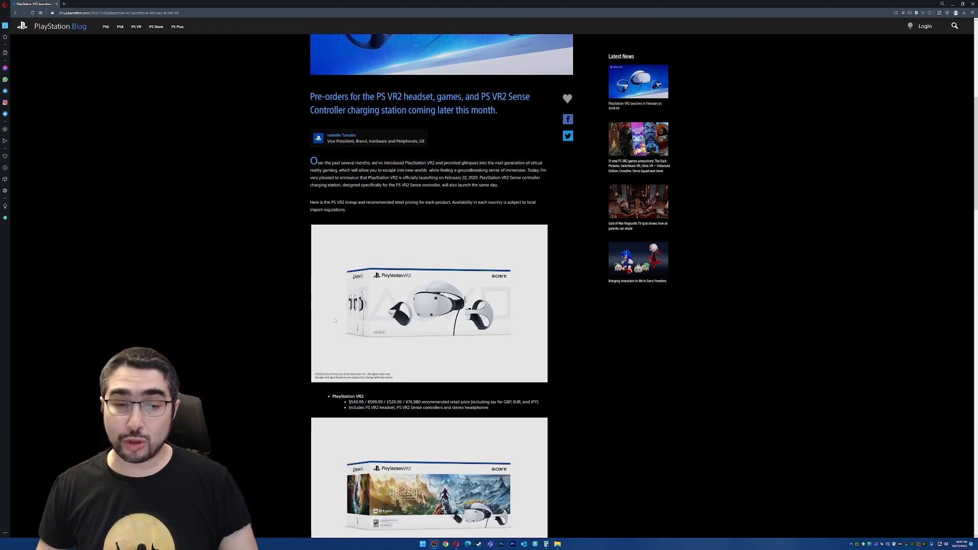
mouse_move(427, 304)
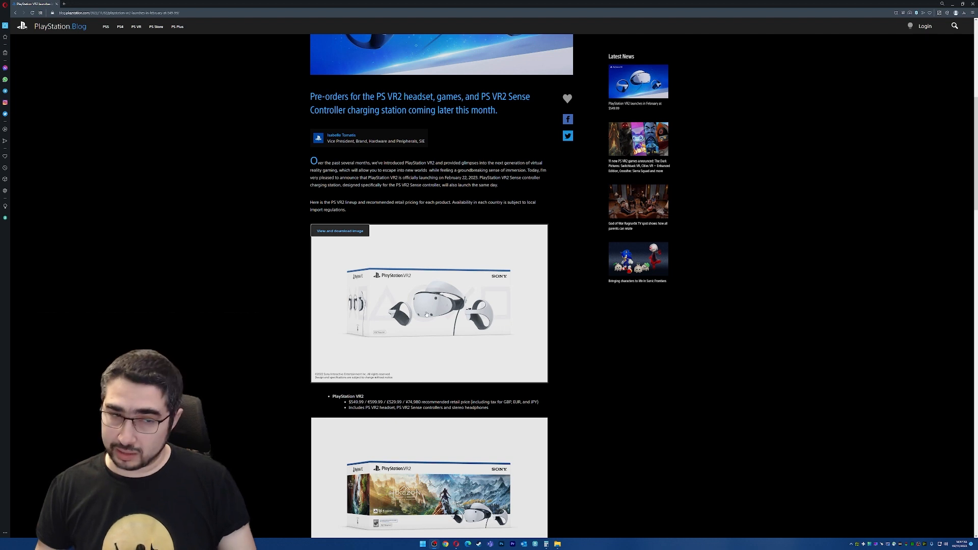
scroll("down", 3)
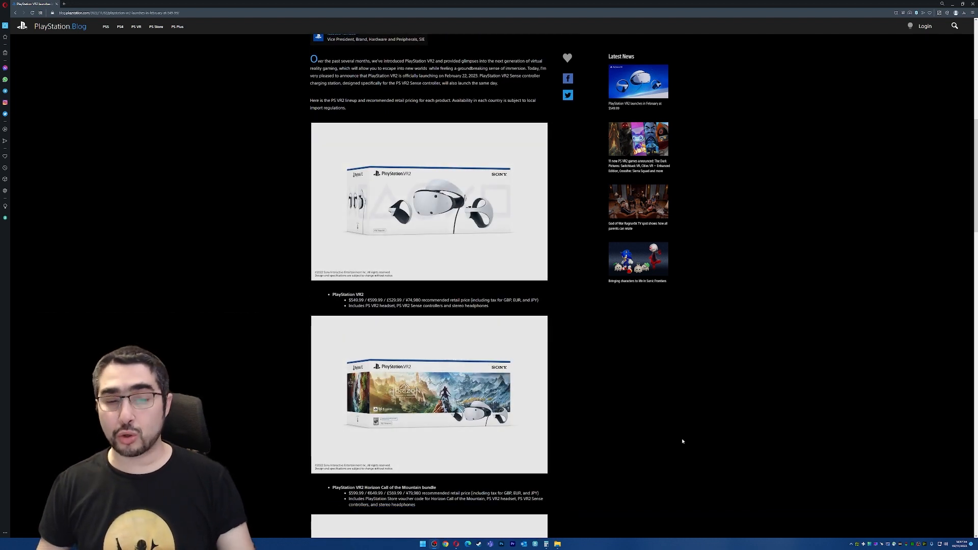
mouse_move(674, 429)
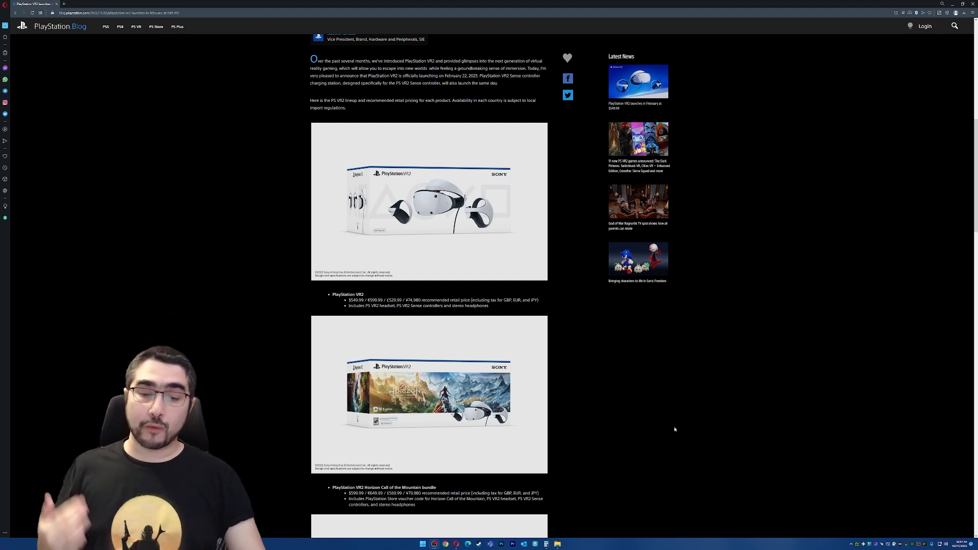
scroll("down", 3)
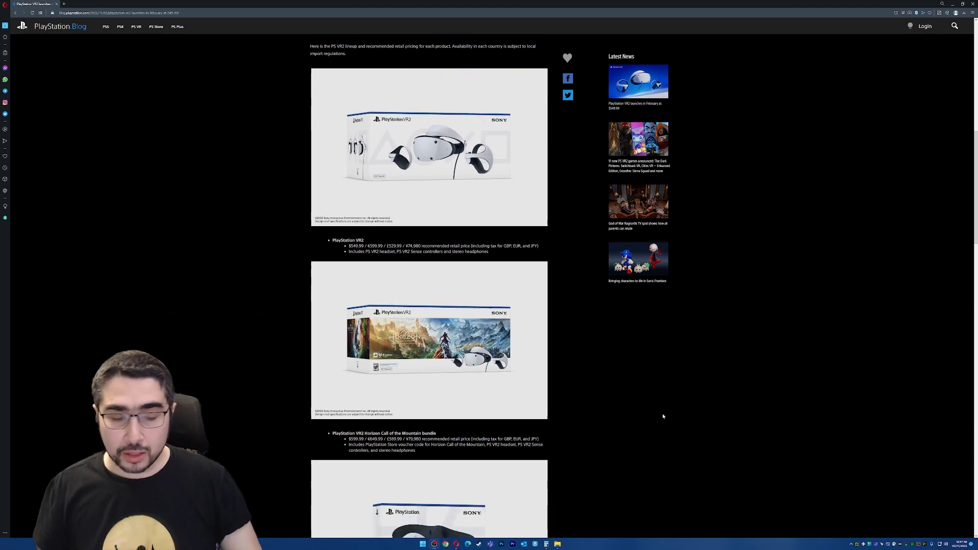
scroll("down", 3)
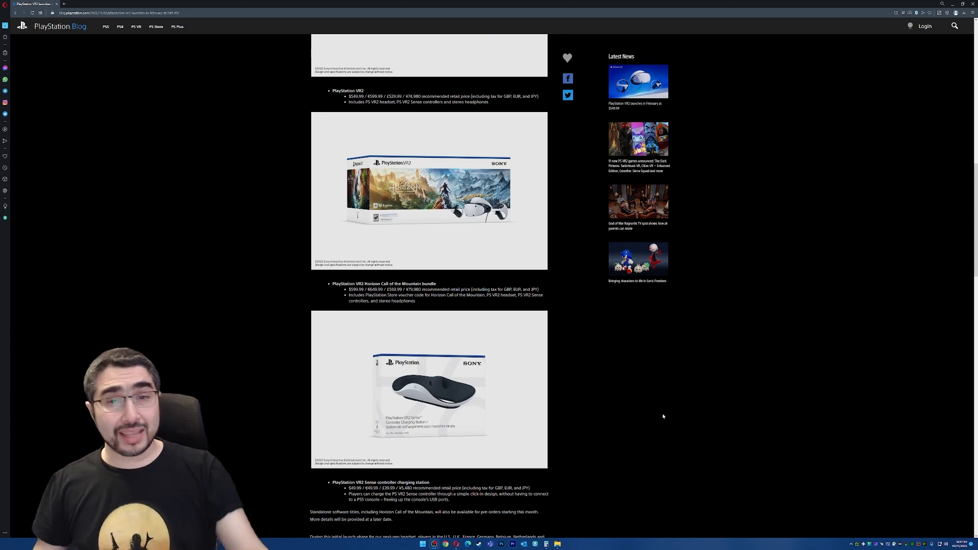
scroll("down", 3)
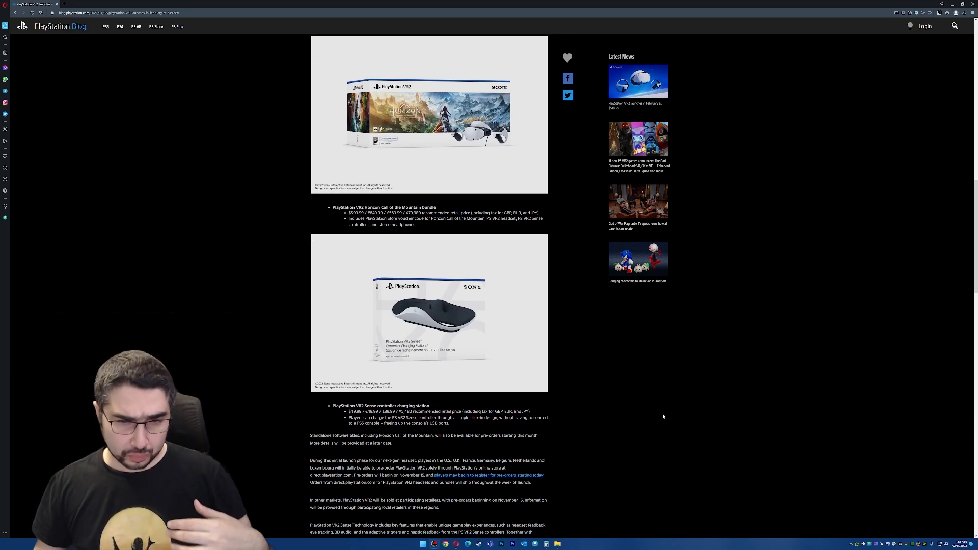
scroll("down", 3)
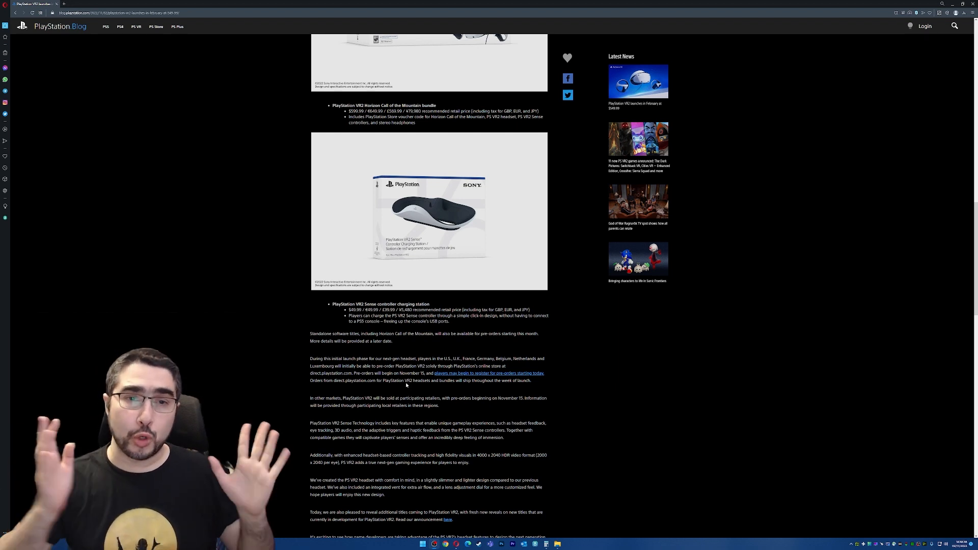
scroll("down", 3)
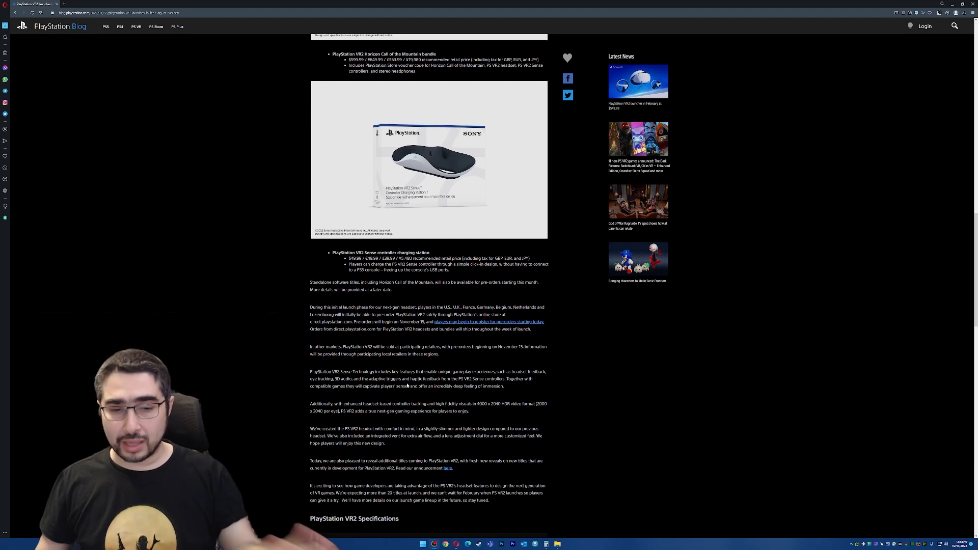
scroll("down", 3)
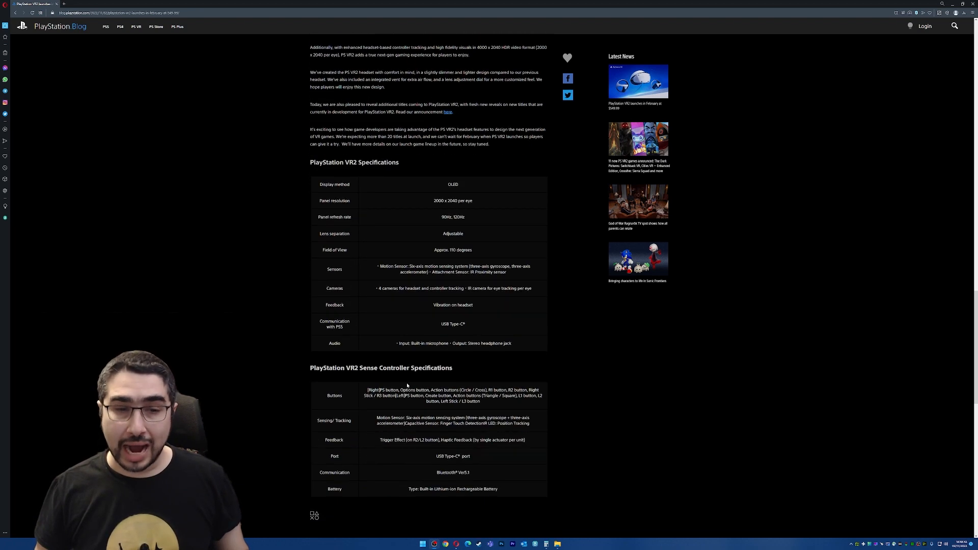
scroll("down", 3)
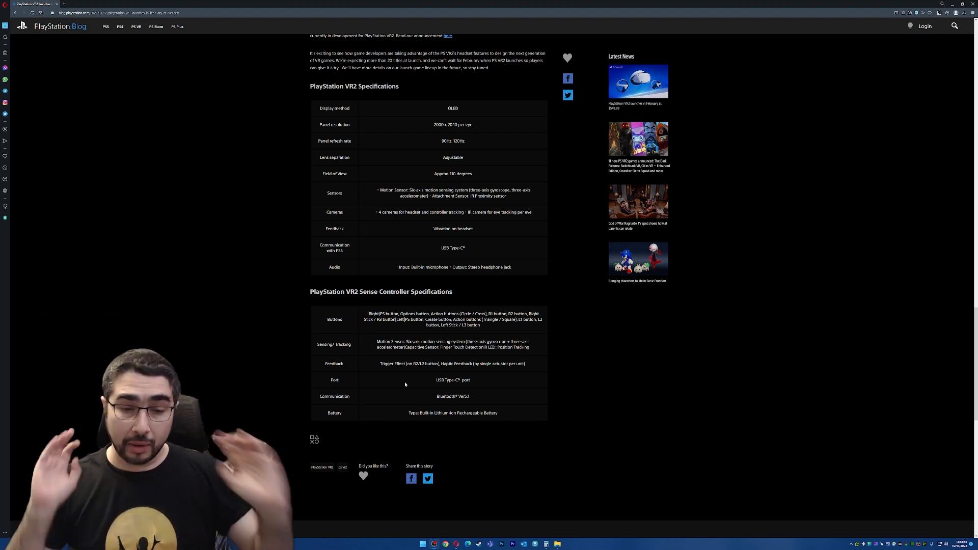
scroll("up", 3)
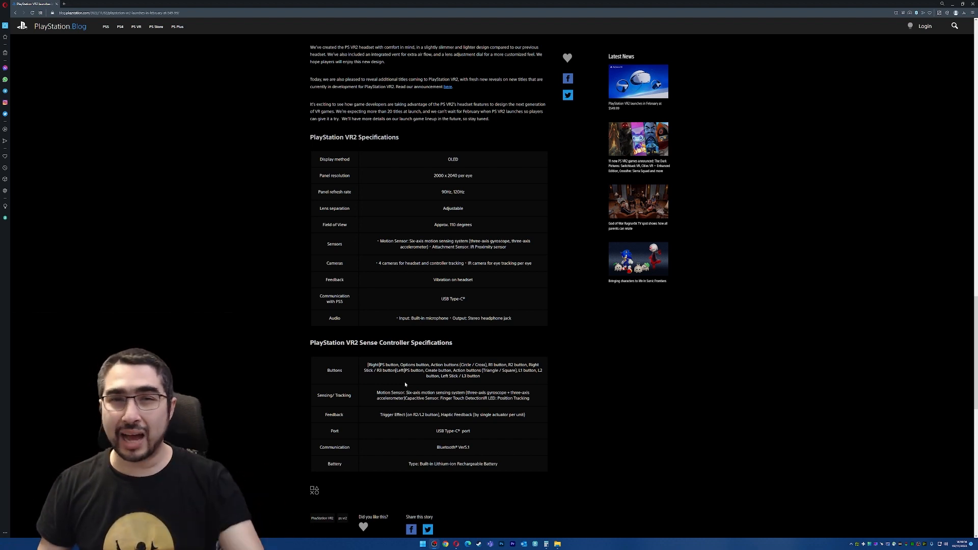
scroll("up", 3)
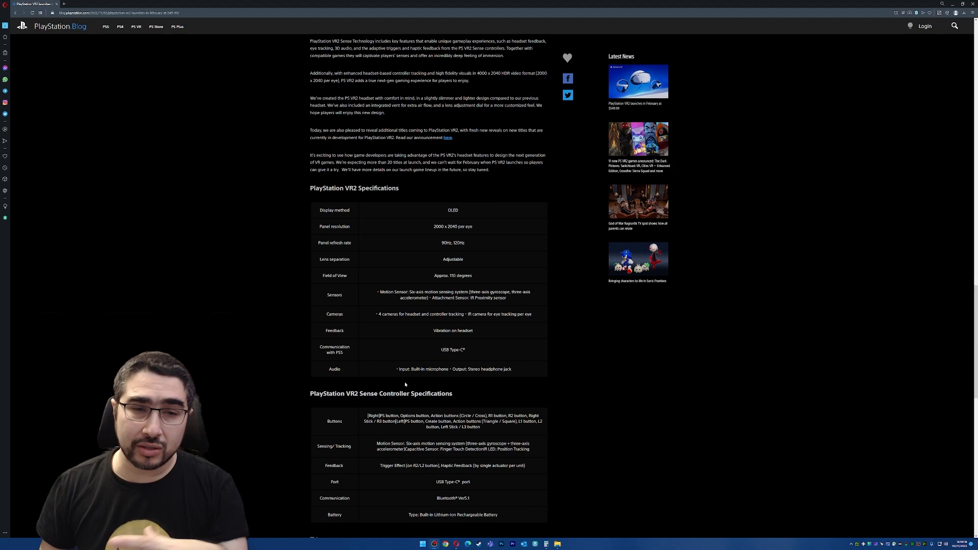
scroll("up", 3)
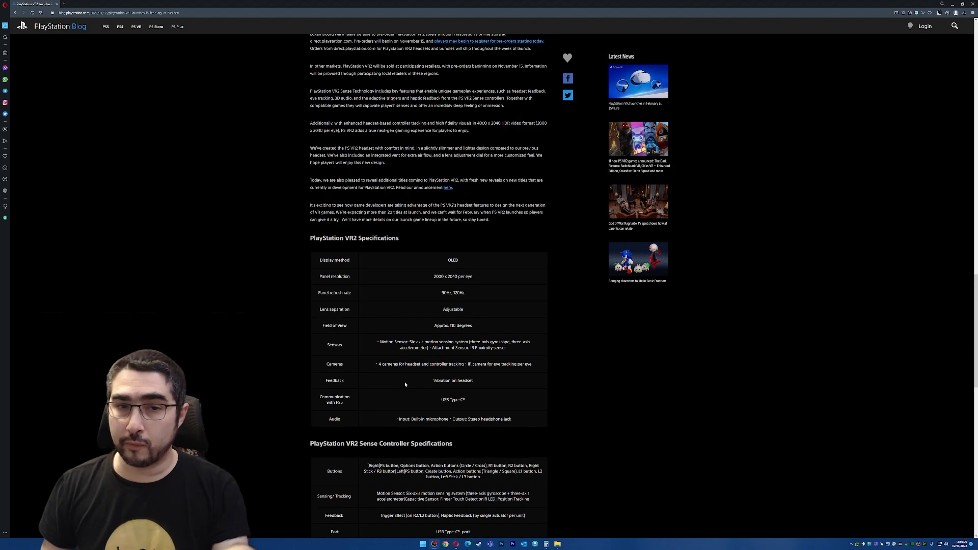
scroll("down", 3)
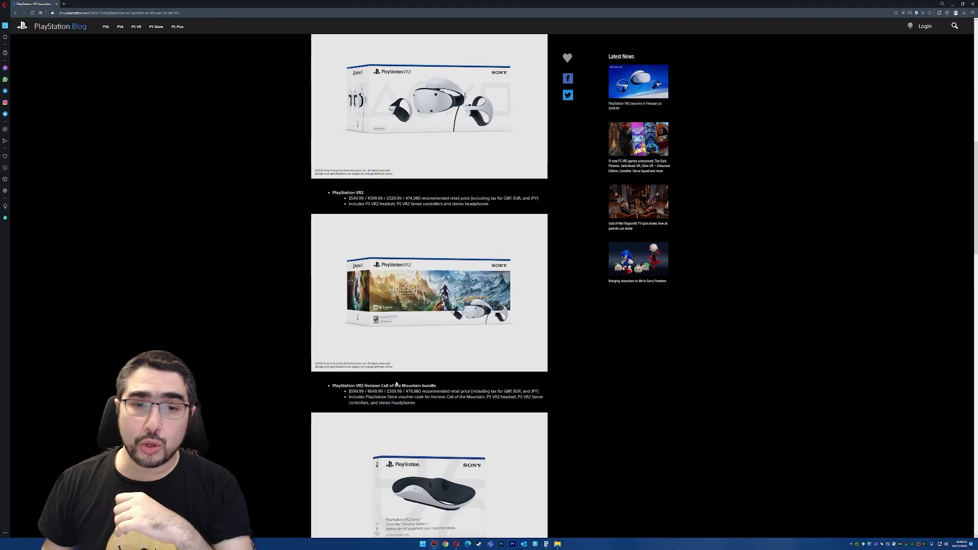
scroll("up", 3)
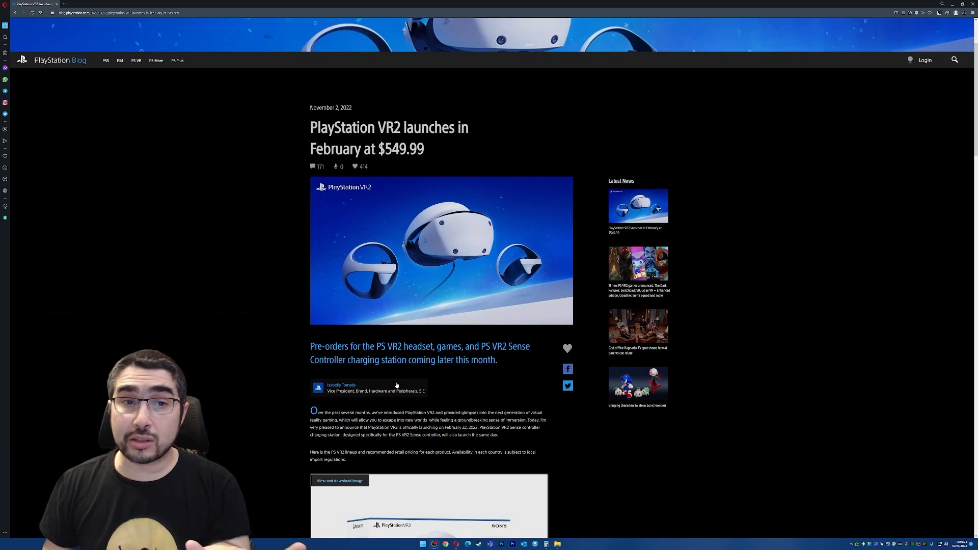
scroll("down", 3)
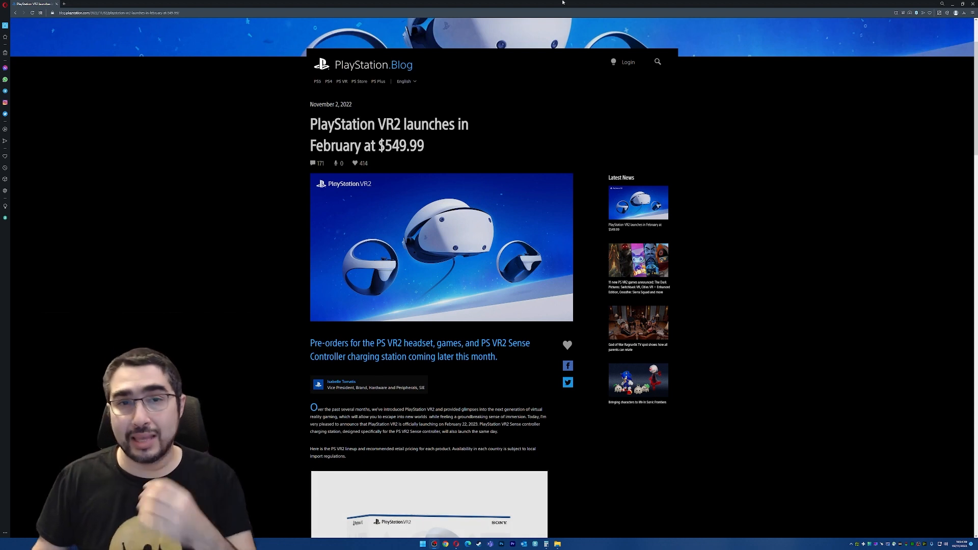
scroll("down", 3)
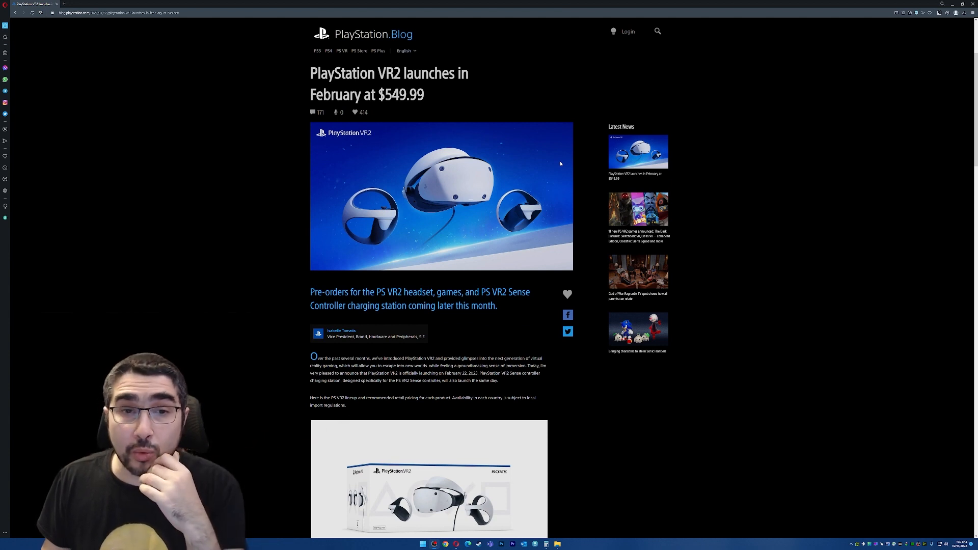
mouse_move(255, 182)
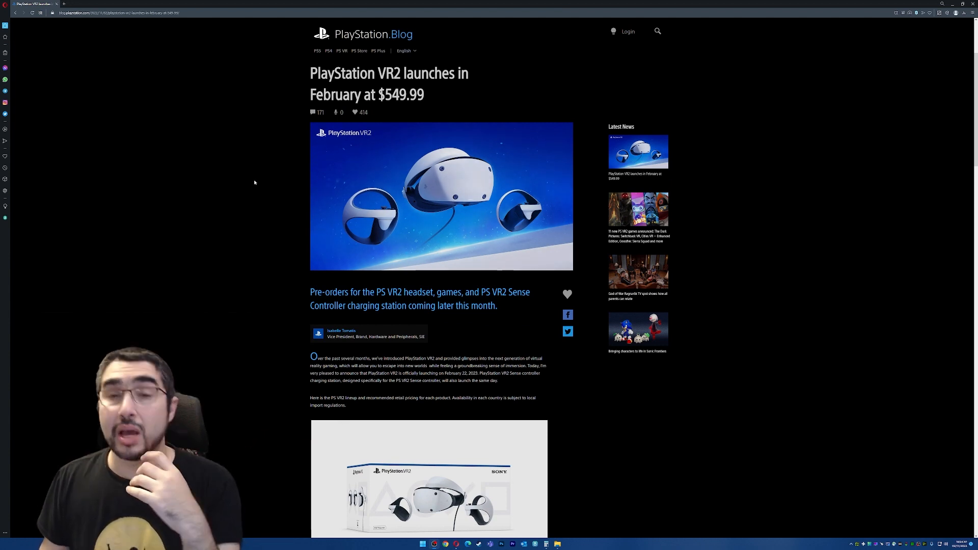